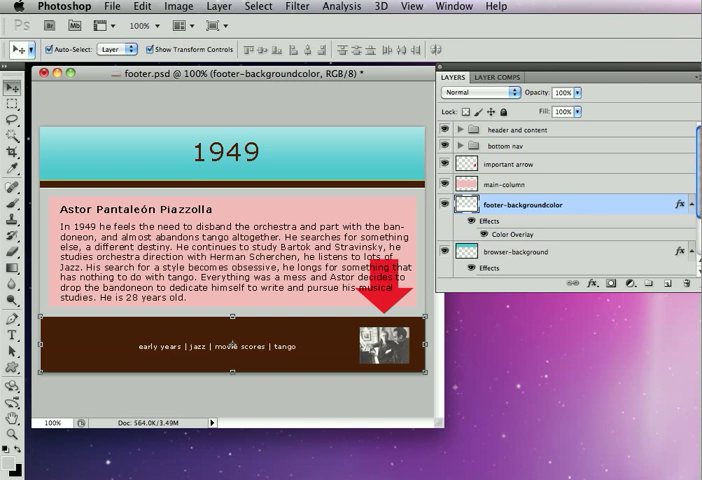
Select the important arrow layer to add a new group above it.
{"action": "left_click", "coordinate": [515, 163]}
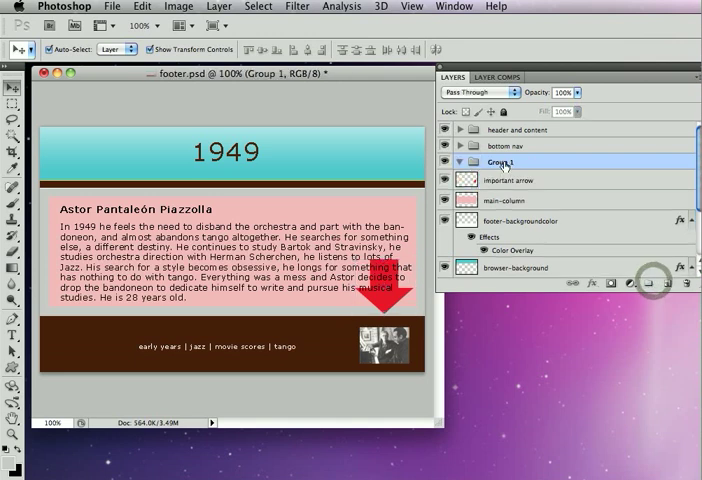
Rename Group 1 to 'stay near the-footer'.
{"action": "double_click", "coordinate": [504, 161]}
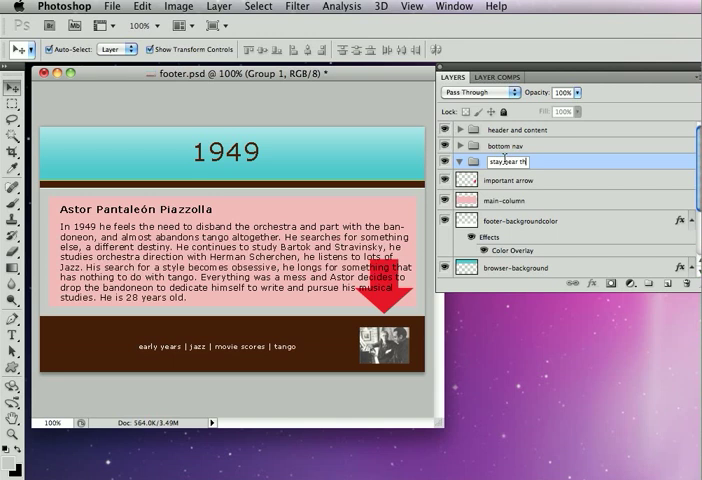
{"action": "type", "text": "stay near the-footer"}
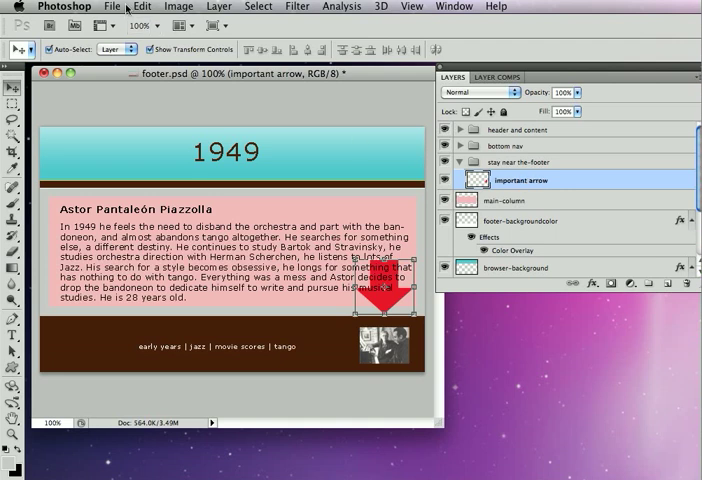
Run SiteGrinder on footer.psd and view the outdated footer design under build & deploy.
{"action": "left_click", "coordinate": [111, 7]}
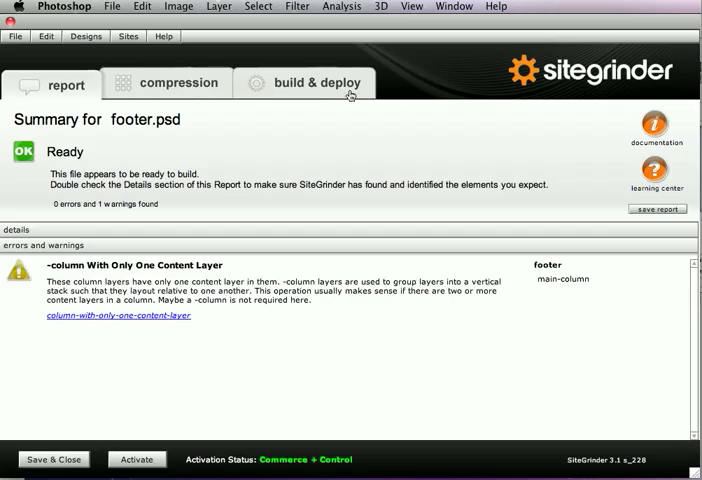
{"action": "left_click", "coordinate": [307, 82]}
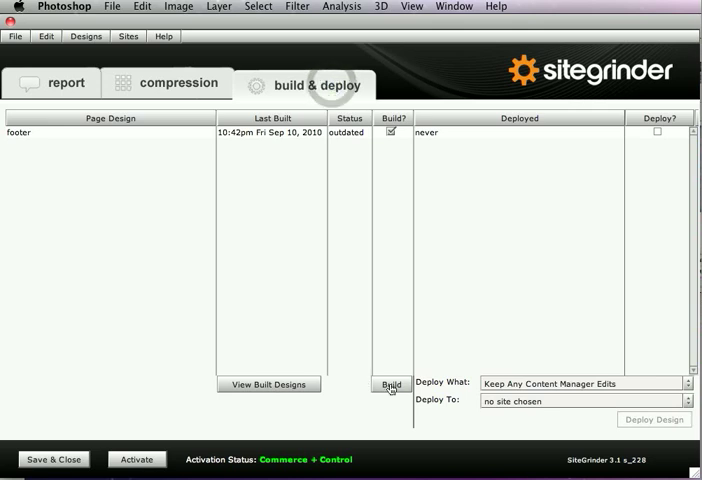